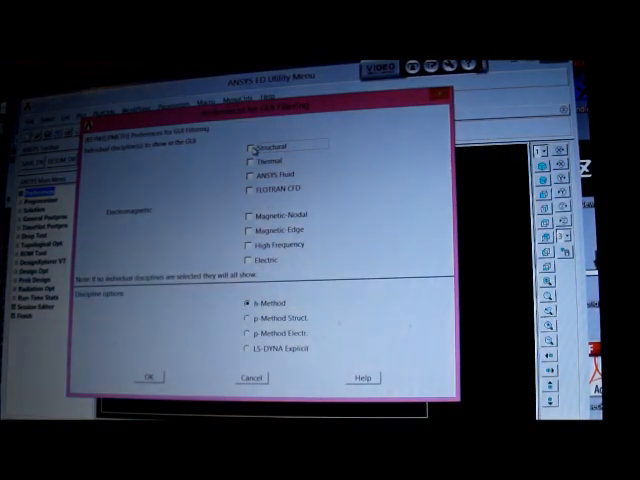
Step: Enable the Structural discipline in Preferences, keeping the h-Method
left_click(247, 146)
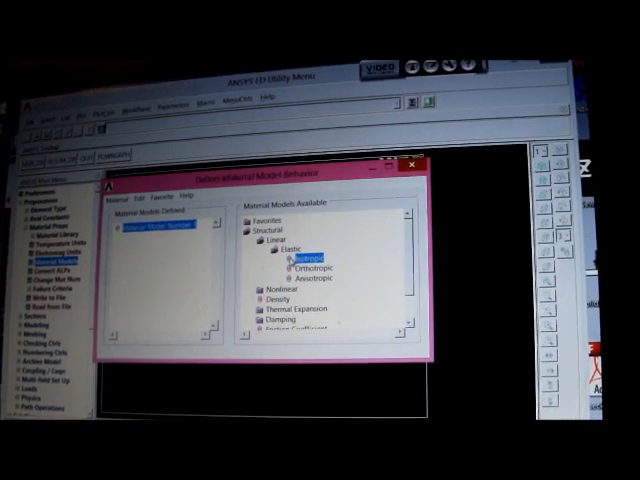
Step: Choose Linear > Elastic > Isotropic for material model 1
double_click(301, 258)
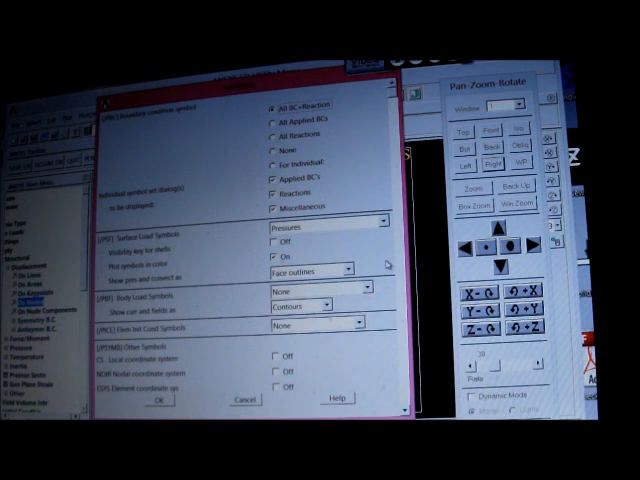
Step: Change how pressure surface loads are displayed in the symbol settings
left_click(380, 227)
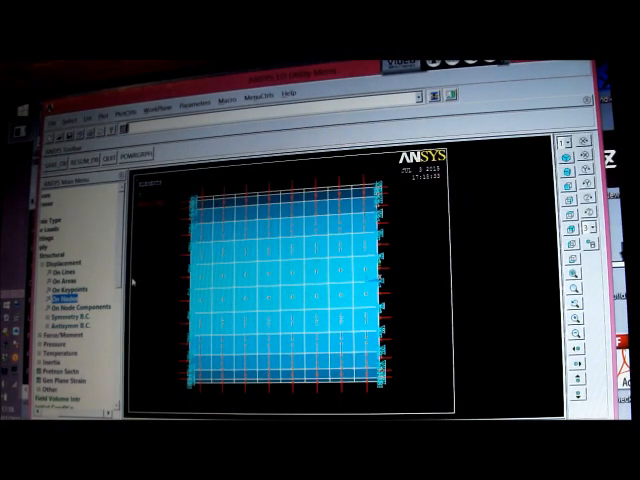
left_click(145, 96)
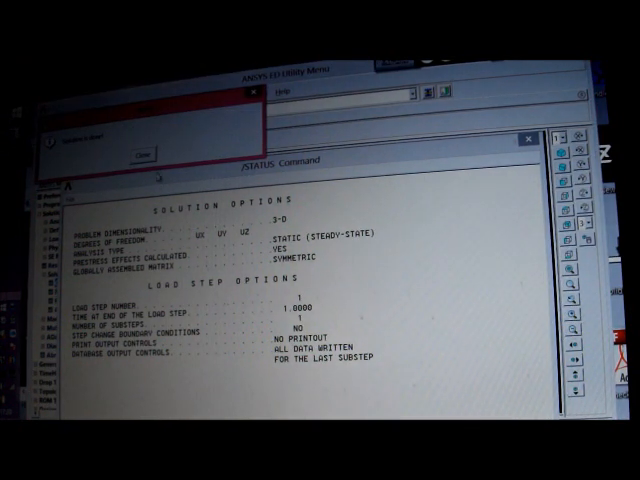
Step: Dismiss the 'Solution is done!' message after the solve completes
left_click(142, 152)
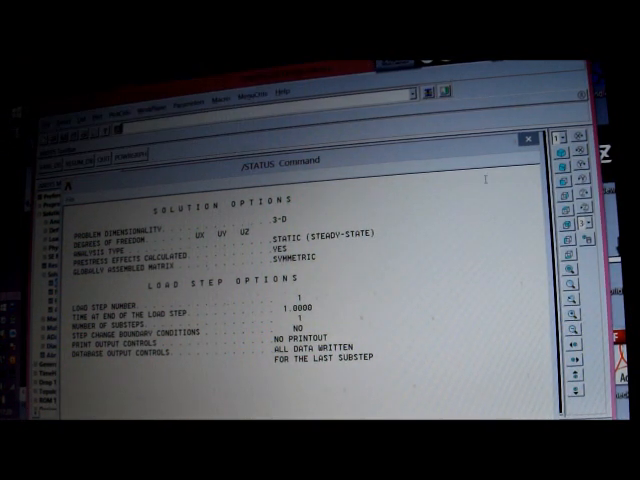